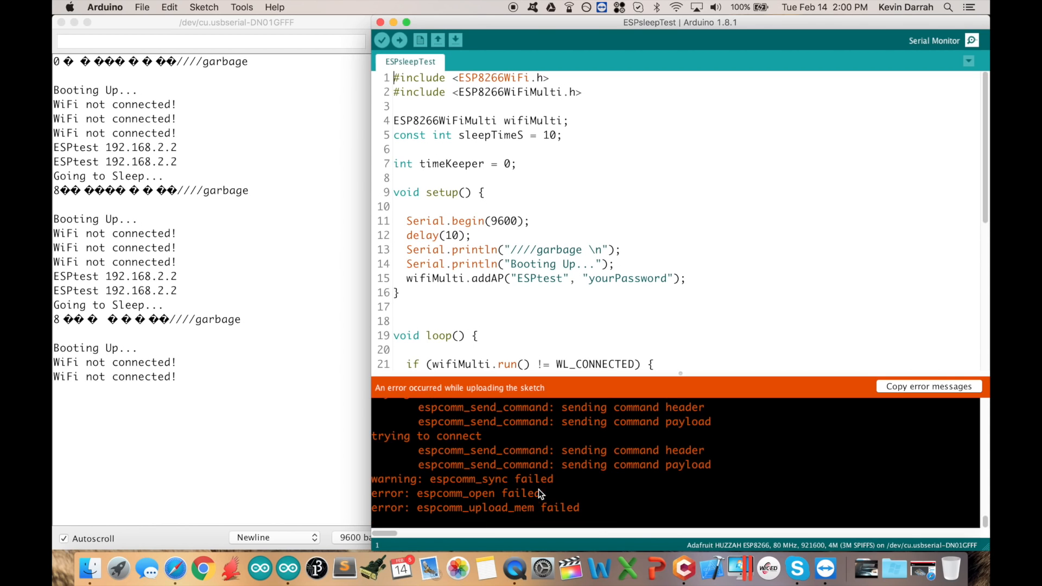
{"action": "mouse_move", "coordinate": [455, 491]}
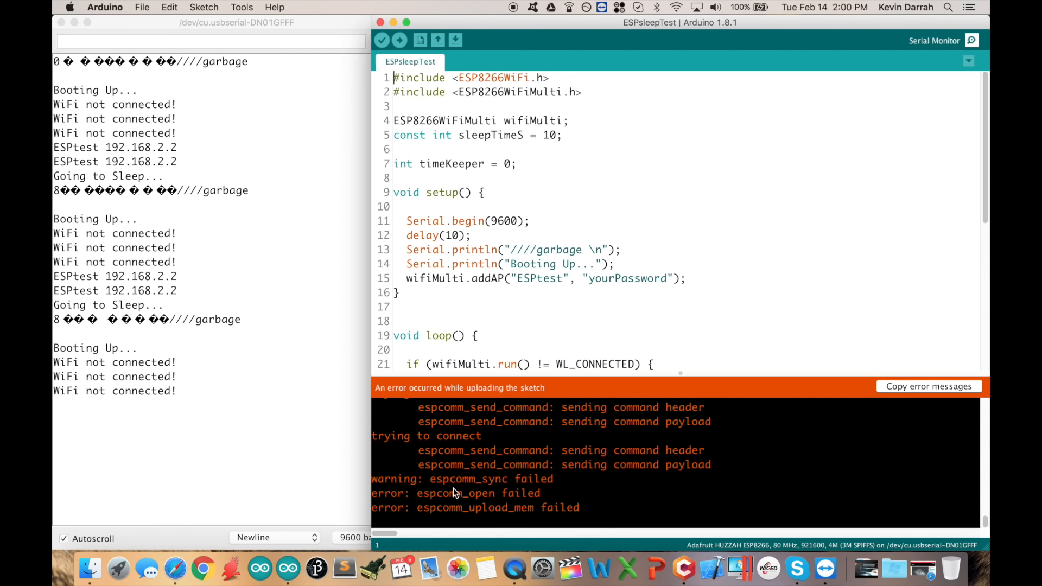
{"action": "mouse_move", "coordinate": [466, 506]}
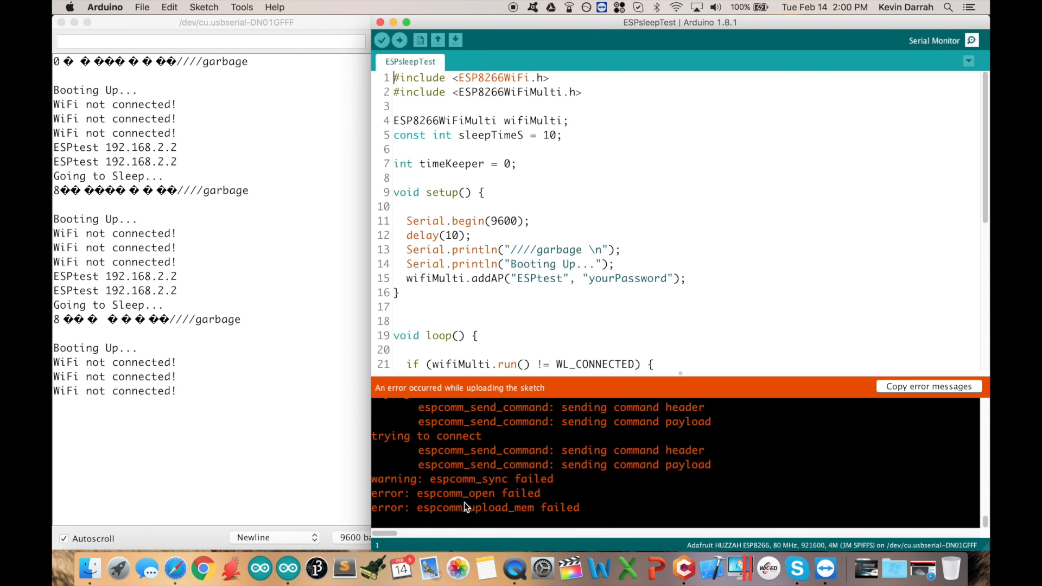
{"action": "mouse_move", "coordinate": [542, 521]}
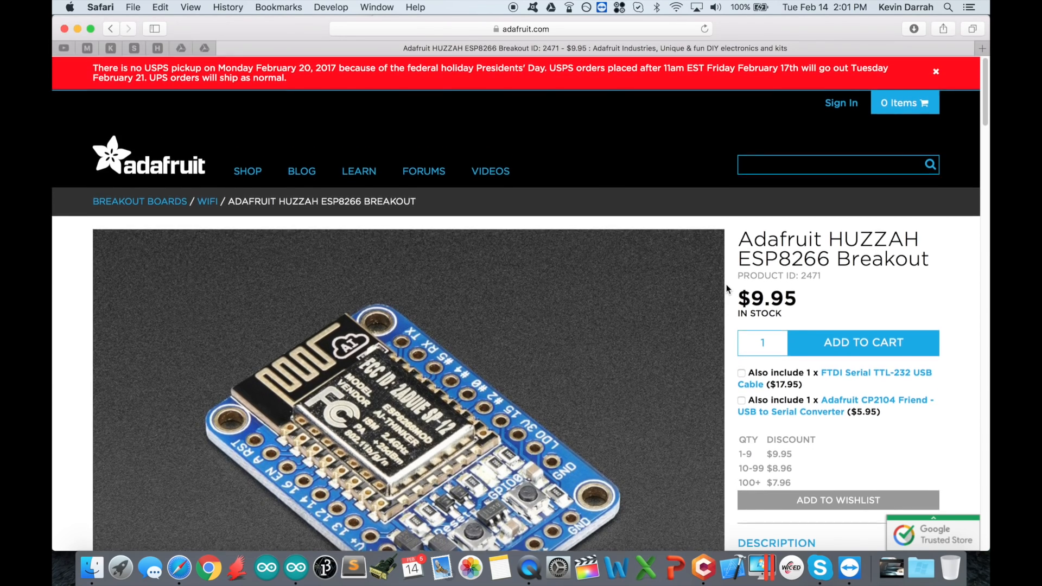
{"action": "scroll", "scroll_direction": "down", "scroll_amount": 3}
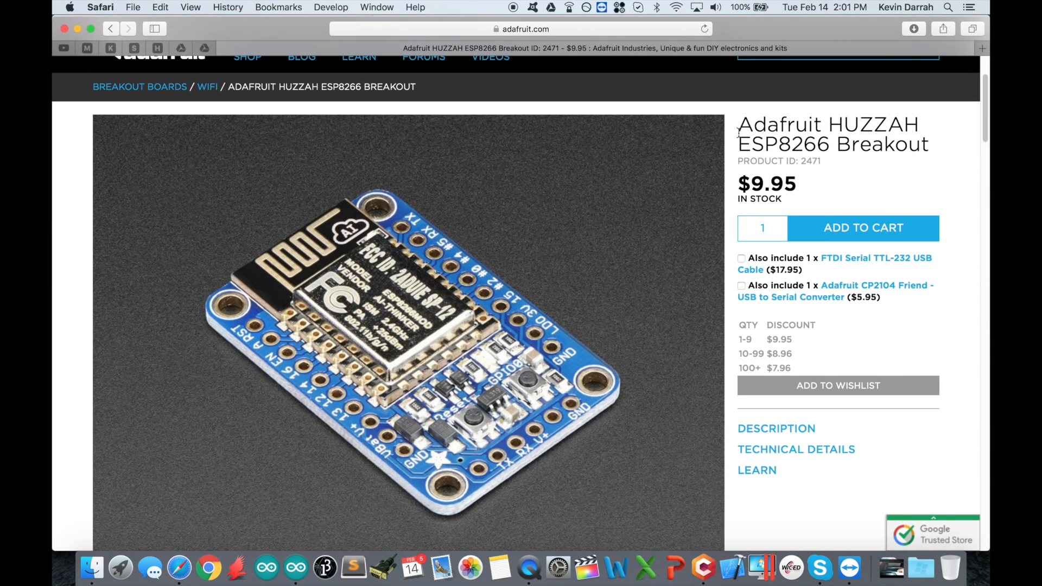
{"action": "mouse_move", "coordinate": [753, 160]}
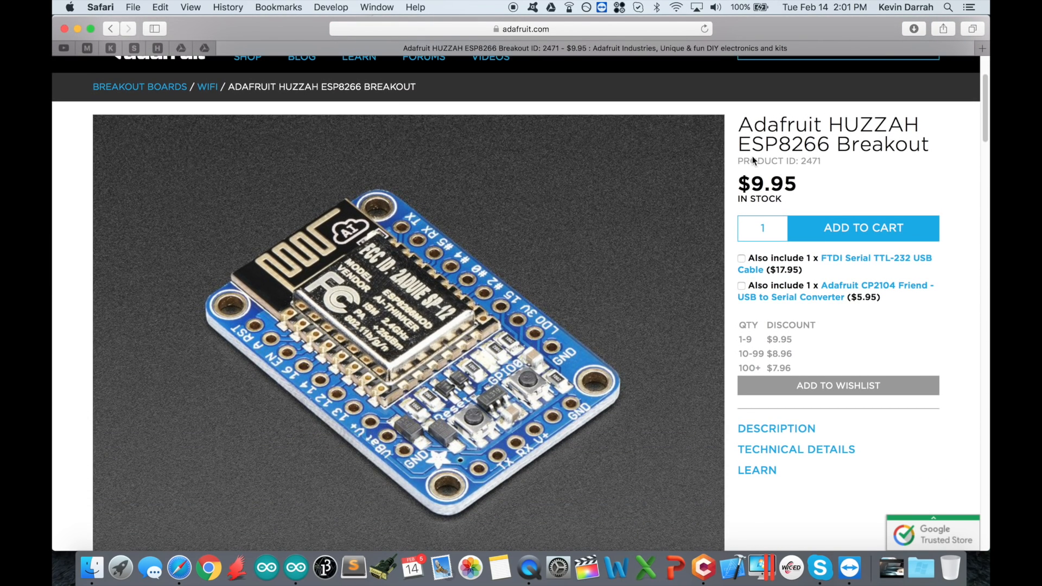
{"action": "scroll", "scroll_direction": "down", "scroll_amount": 3}
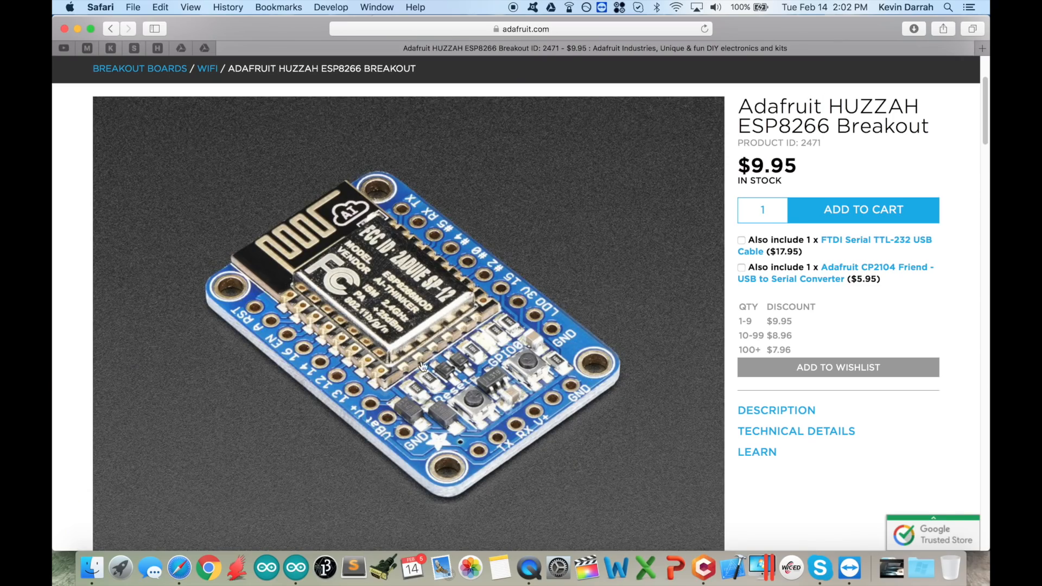
{"action": "scroll", "scroll_direction": "down", "scroll_amount": 3}
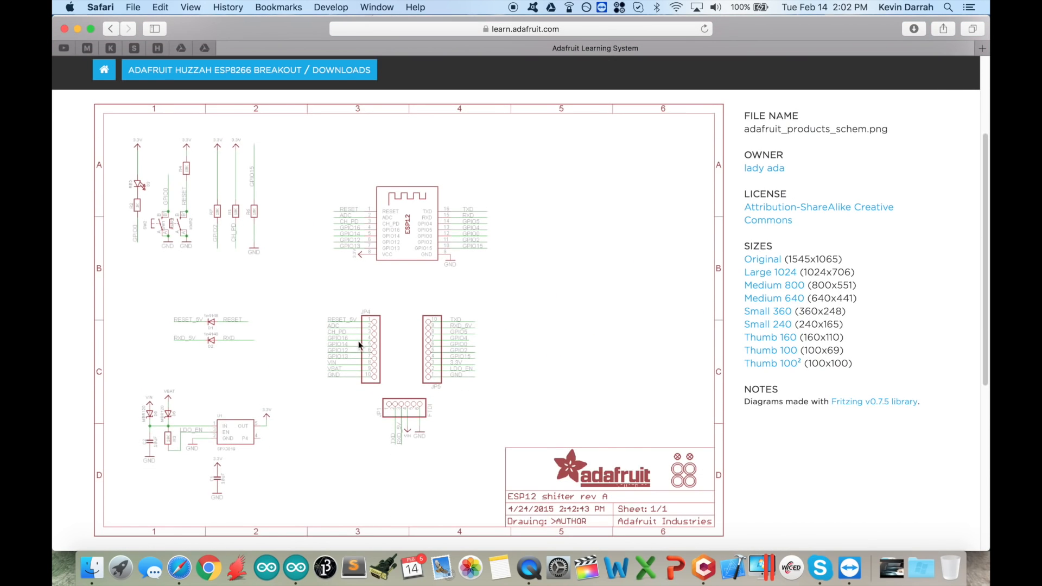
{"action": "mouse_move", "coordinate": [206, 235]}
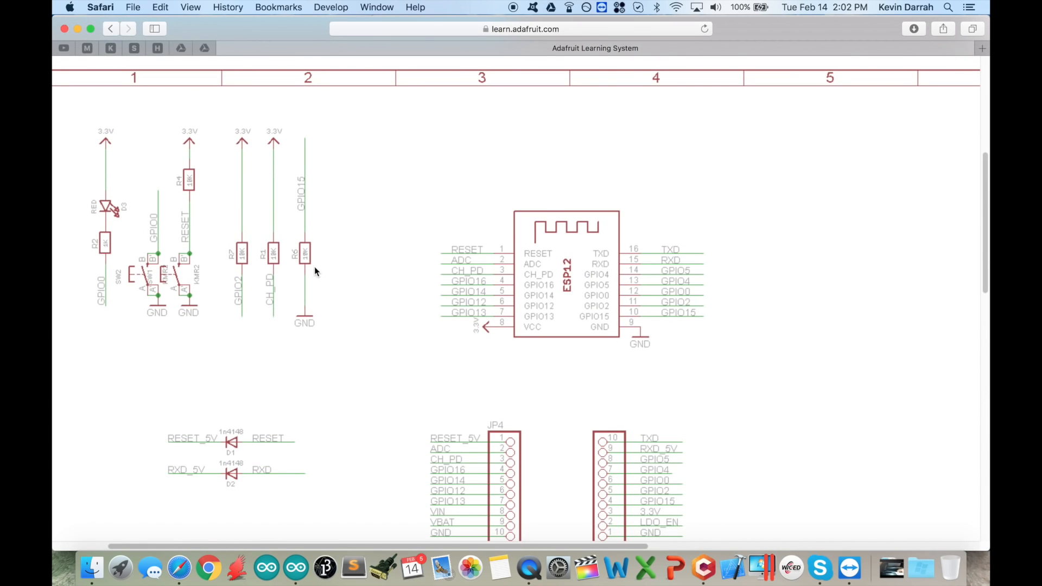
{"action": "mouse_move", "coordinate": [242, 280]}
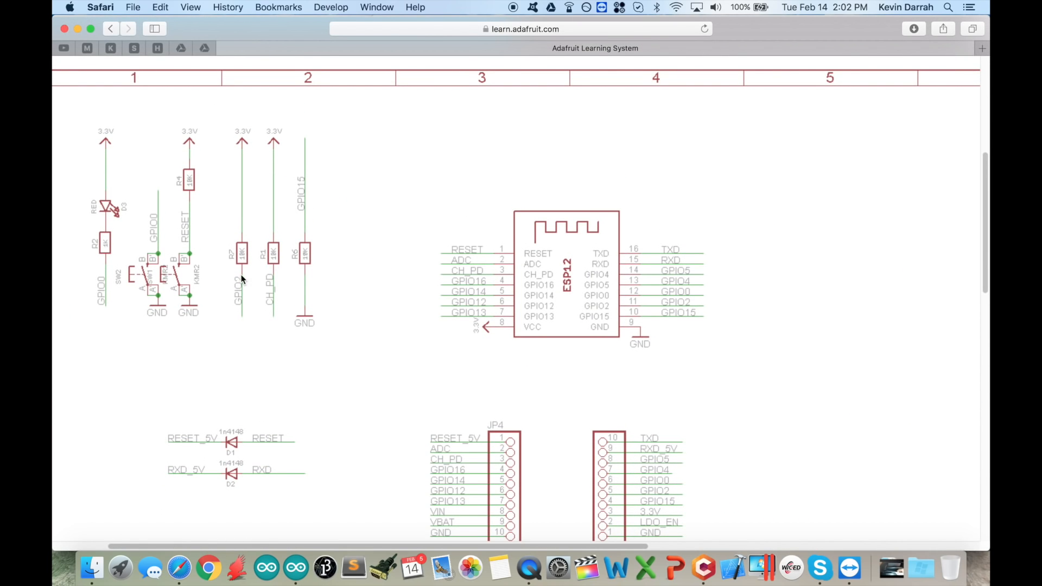
{"action": "mouse_move", "coordinate": [149, 289]}
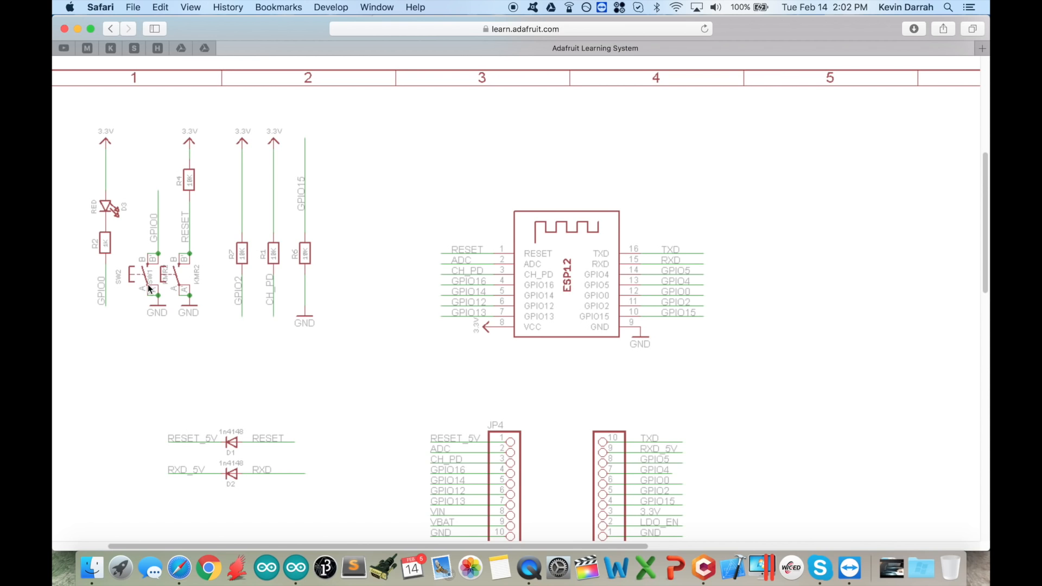
{"action": "mouse_move", "coordinate": [121, 131]}
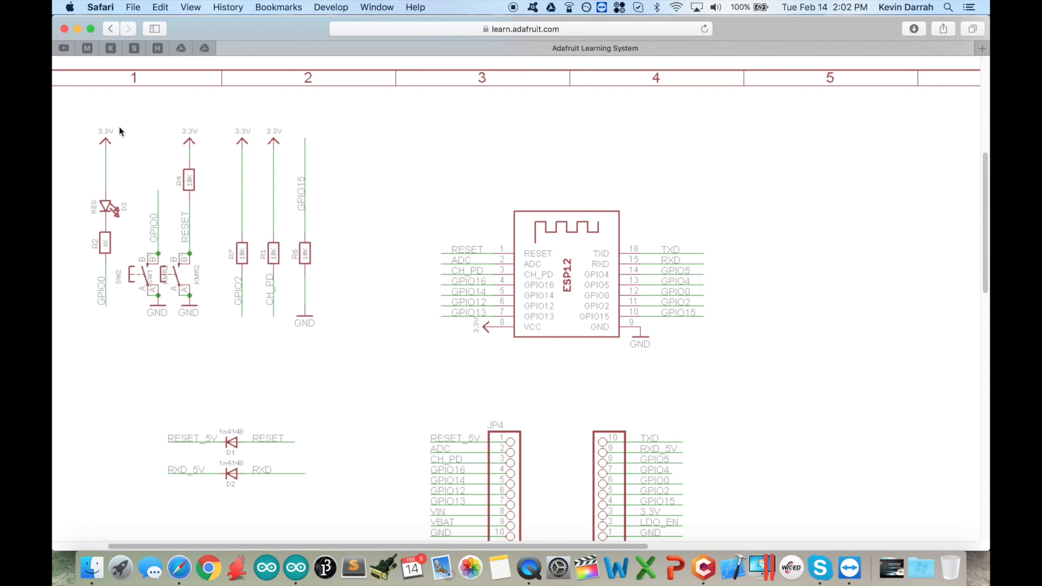
{"action": "scroll", "scroll_direction": "down", "scroll_amount": 3}
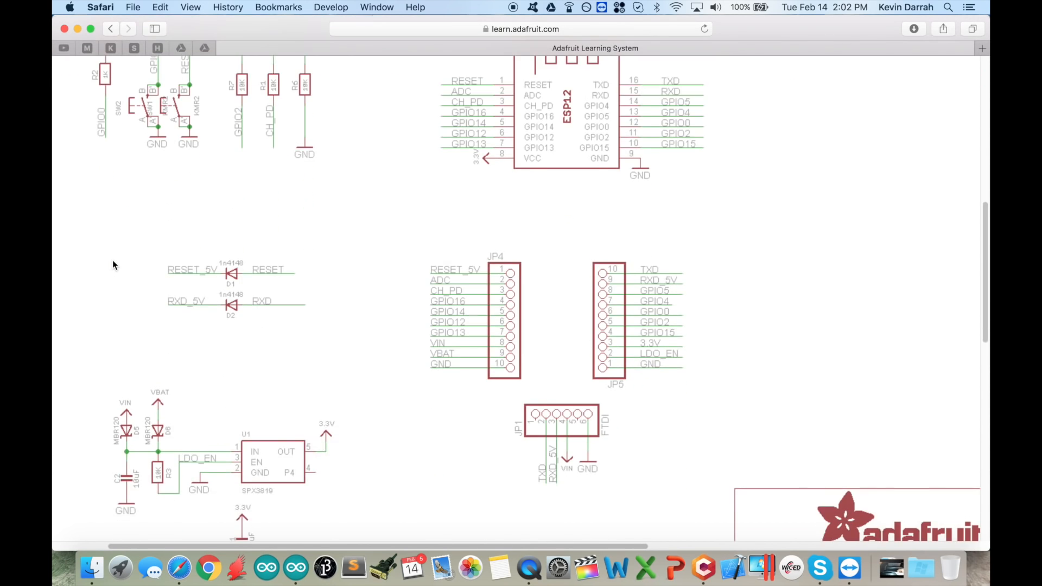
{"action": "scroll", "scroll_direction": "down", "scroll_amount": 3}
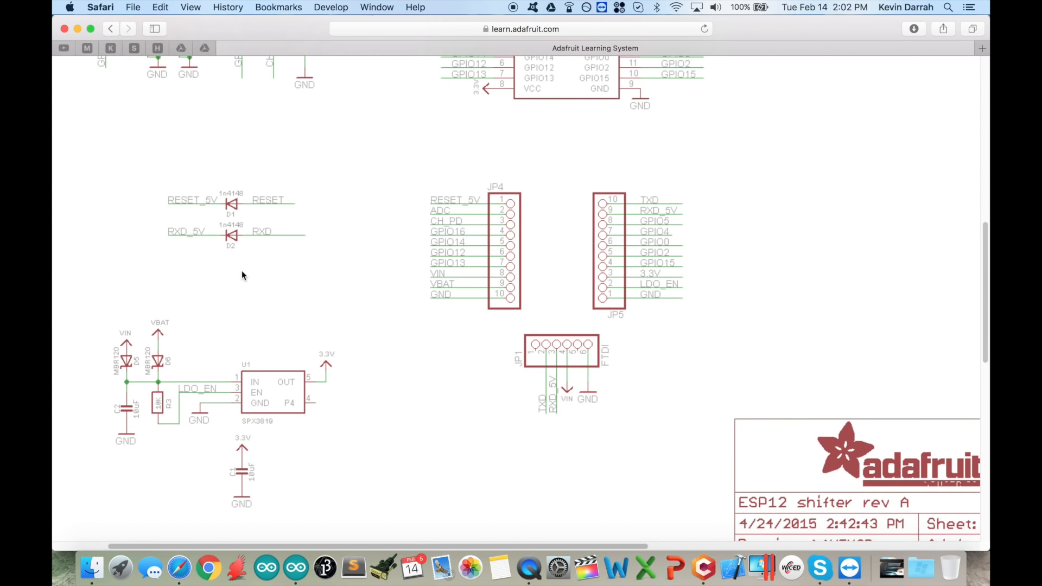
{"action": "mouse_move", "coordinate": [253, 392]}
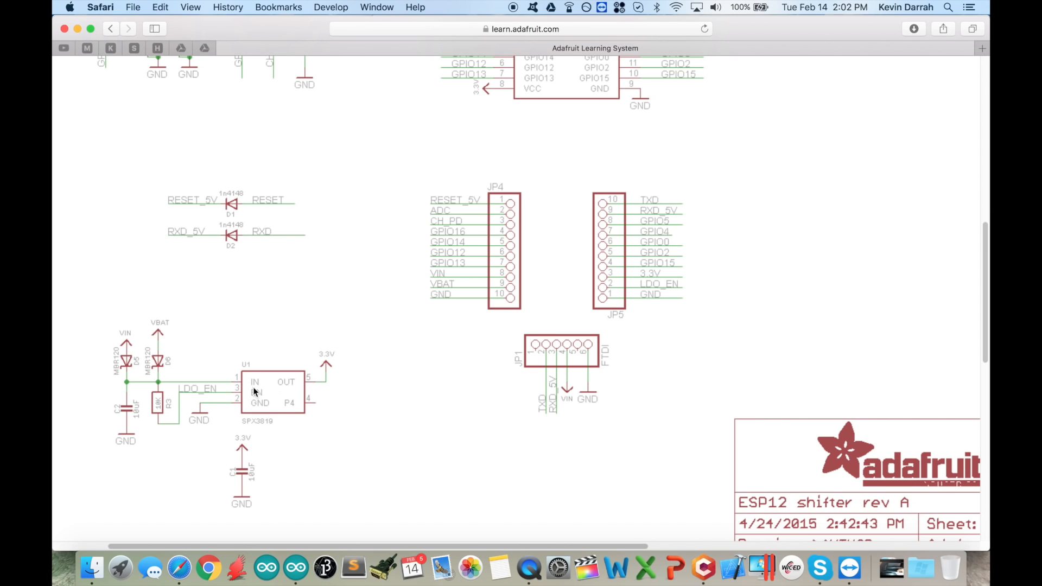
{"action": "mouse_move", "coordinate": [138, 321]}
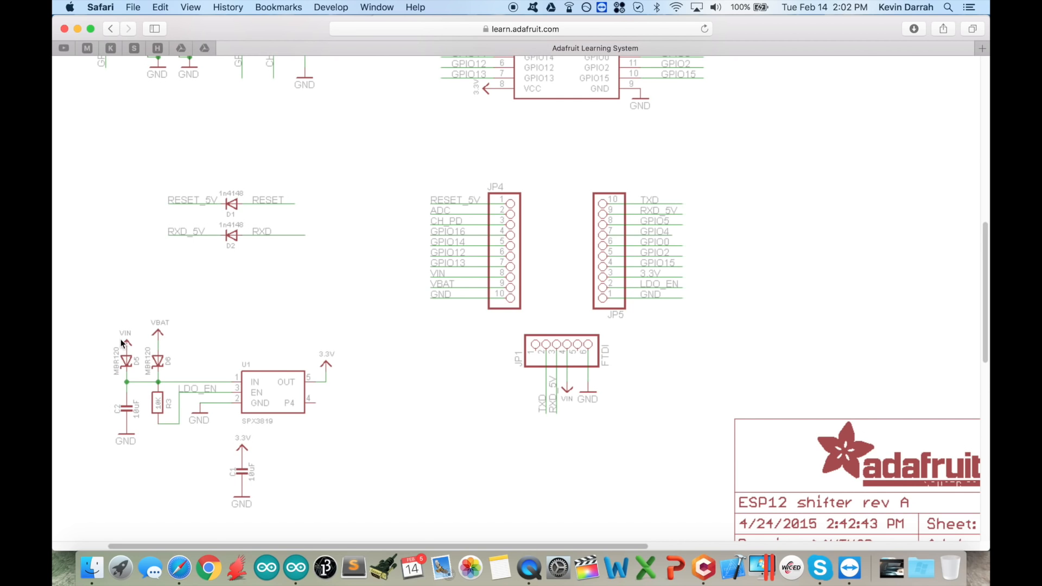
{"action": "mouse_move", "coordinate": [158, 330]}
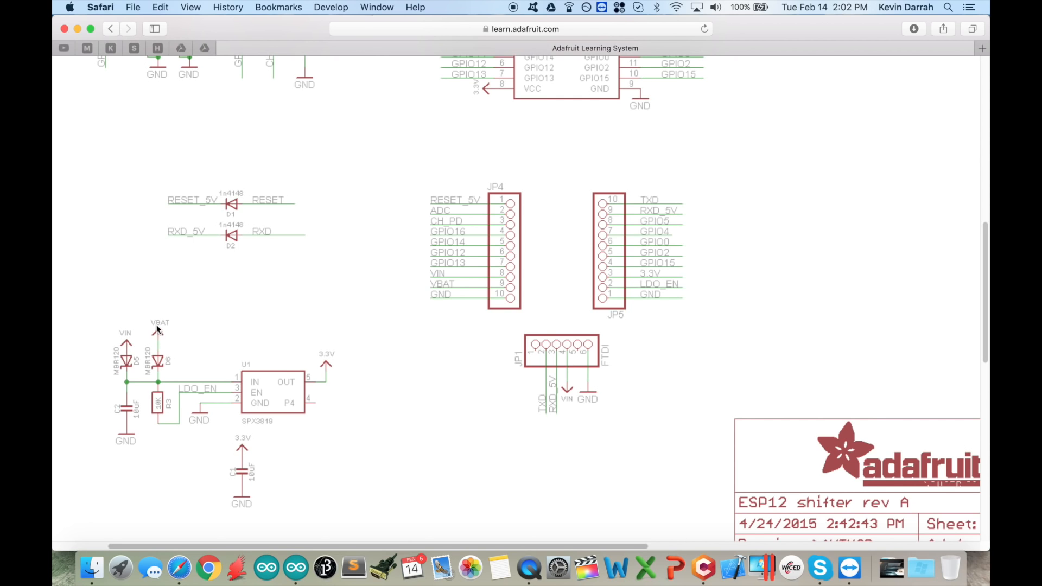
{"action": "mouse_move", "coordinate": [332, 361]}
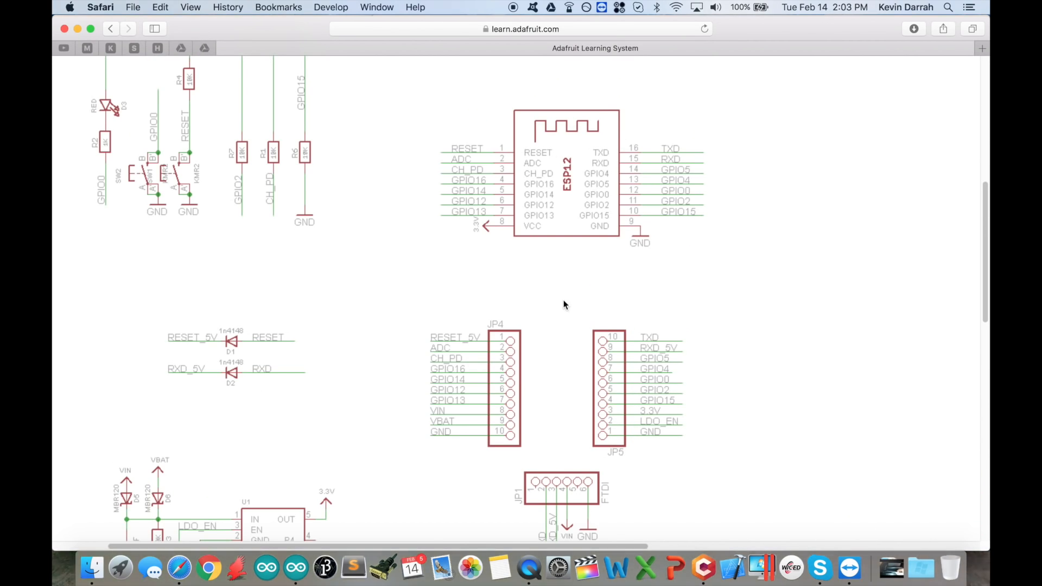
{"action": "scroll", "scroll_direction": "down", "scroll_amount": 3}
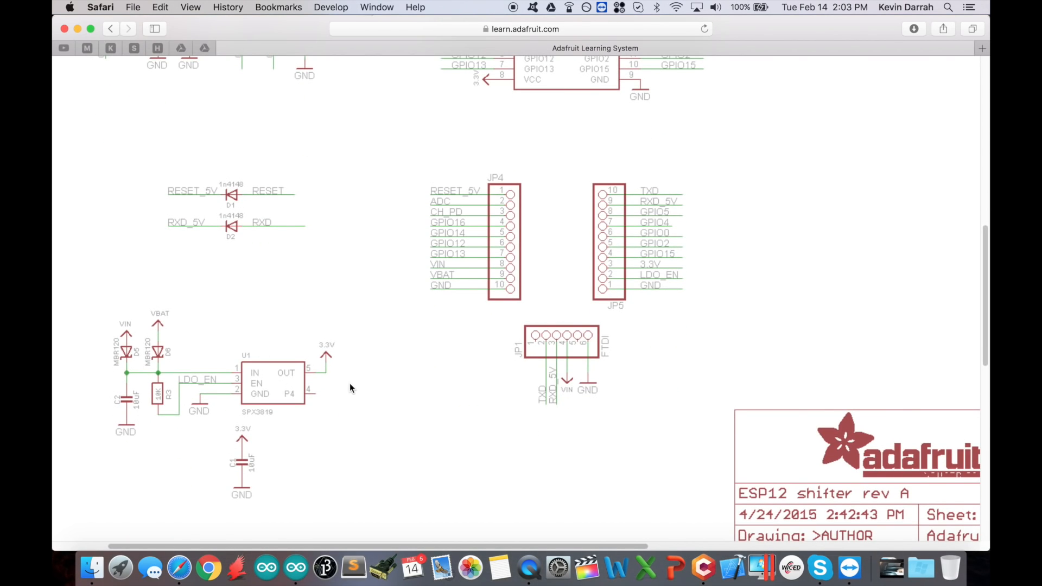
{"action": "mouse_move", "coordinate": [278, 401]}
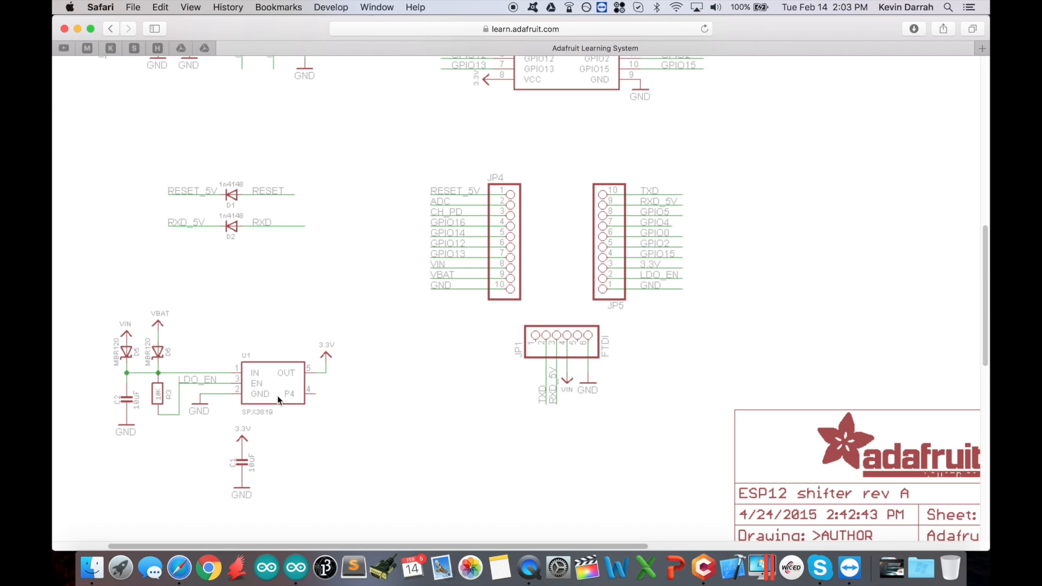
{"action": "mouse_move", "coordinate": [352, 368]}
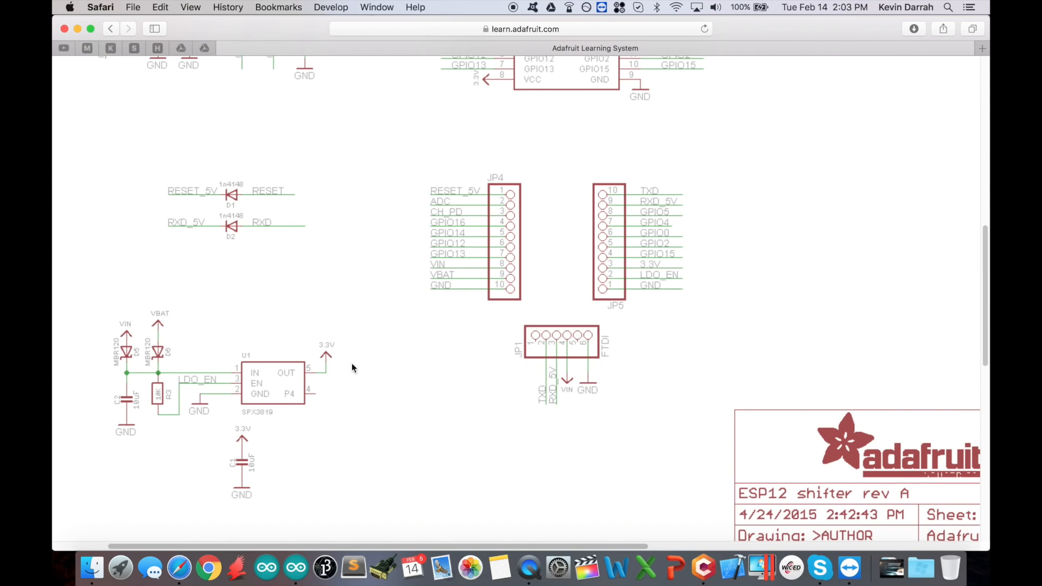
{"action": "mouse_move", "coordinate": [297, 373]}
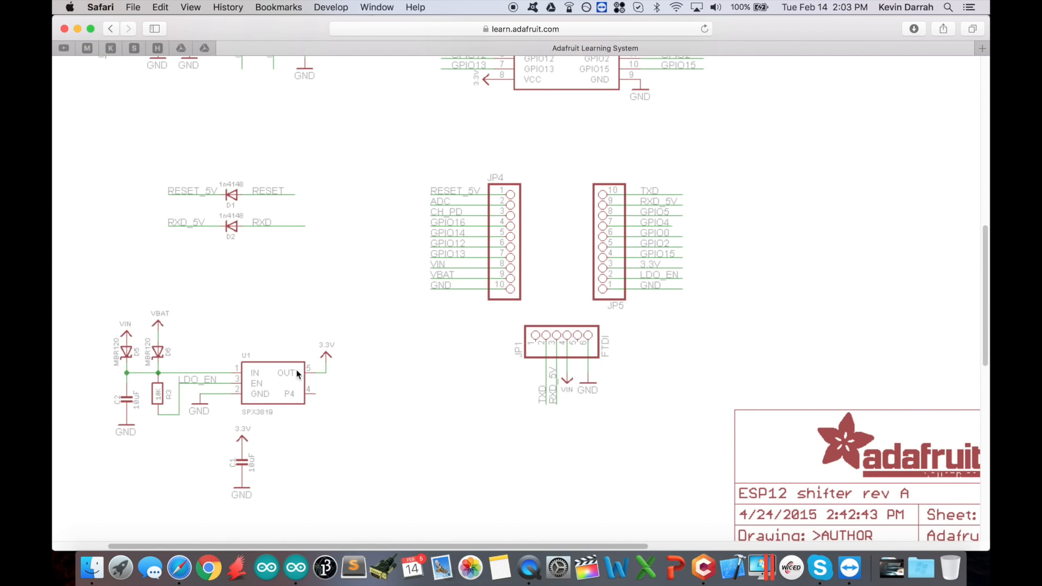